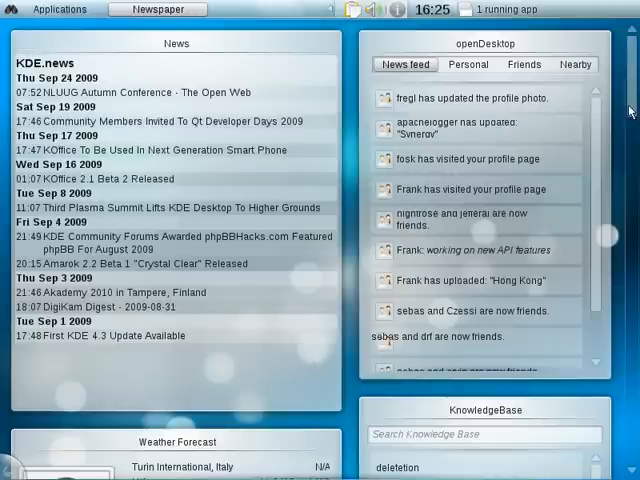
Scroll down through the application launcher grid.
scroll(down, 3)
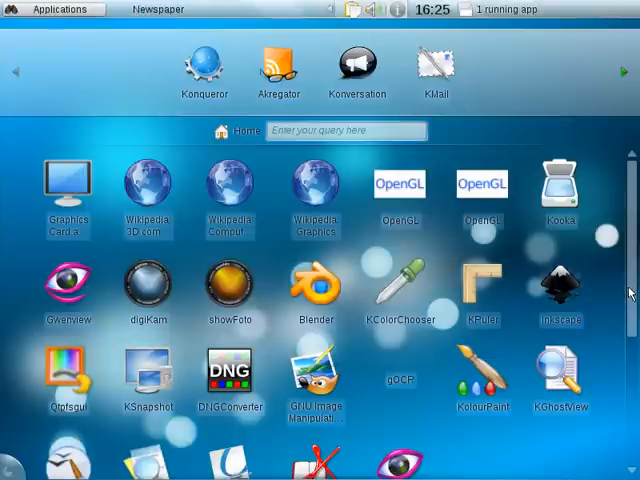
scroll(down, 3)
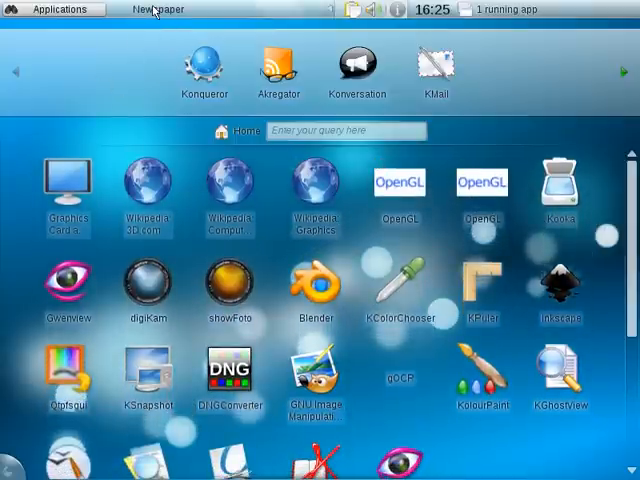
mouse_move(62, 90)
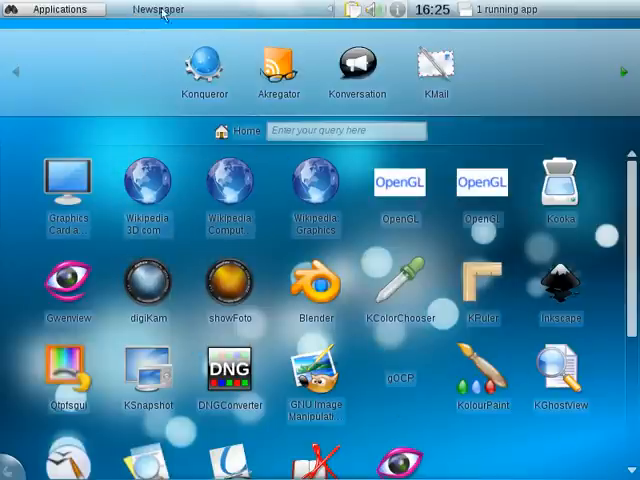
Return to the Newspaper page and scroll through its widgets.
click(156, 8)
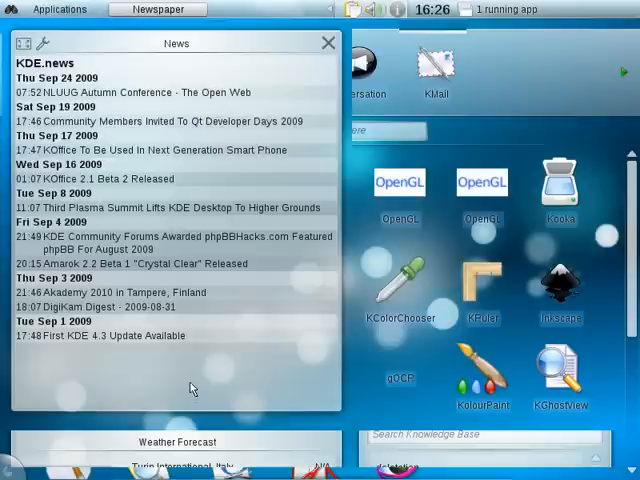
mouse_move(184, 96)
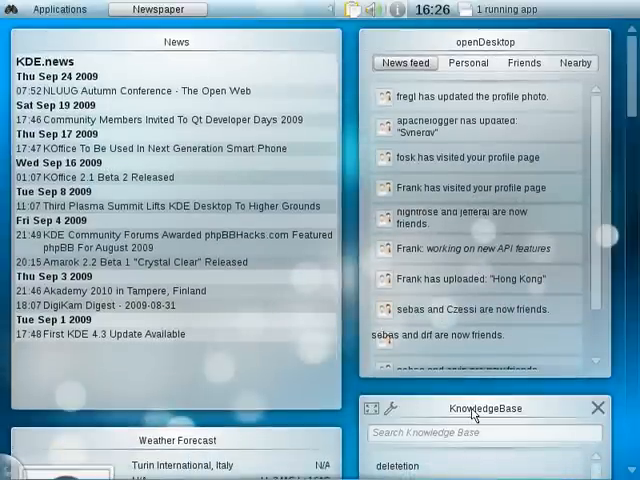
scroll(down, 3)
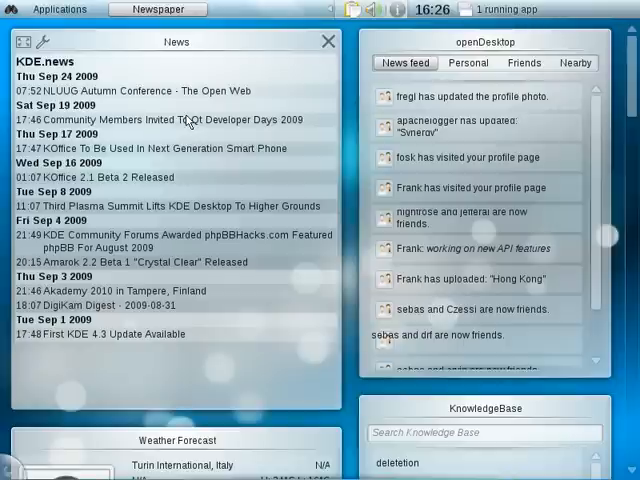
mouse_move(156, 322)
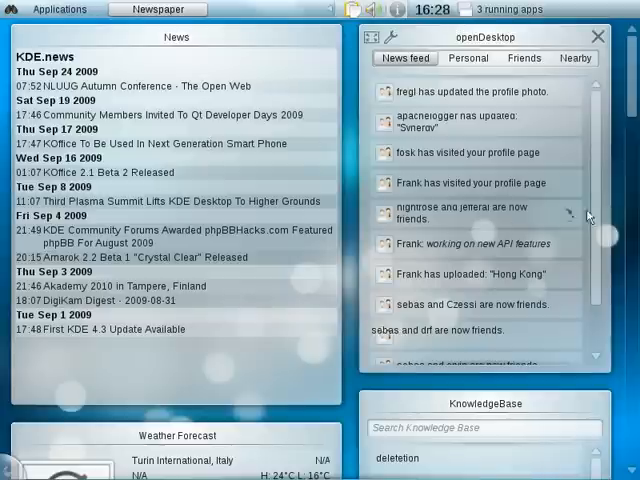
Launch another application from the grid and return to the Newspaper page.
scroll(down, 3)
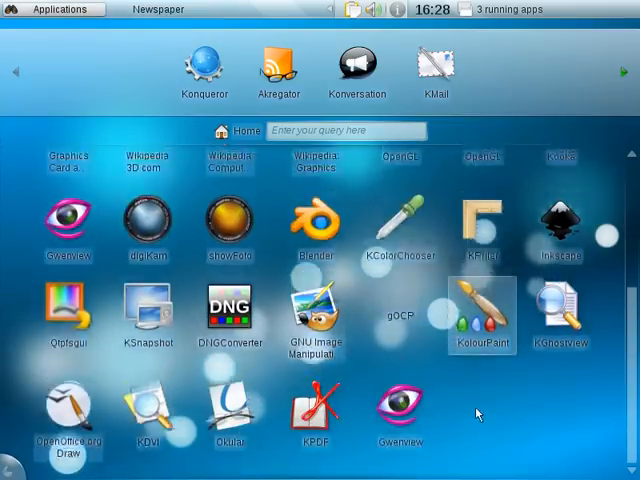
click(156, 8)
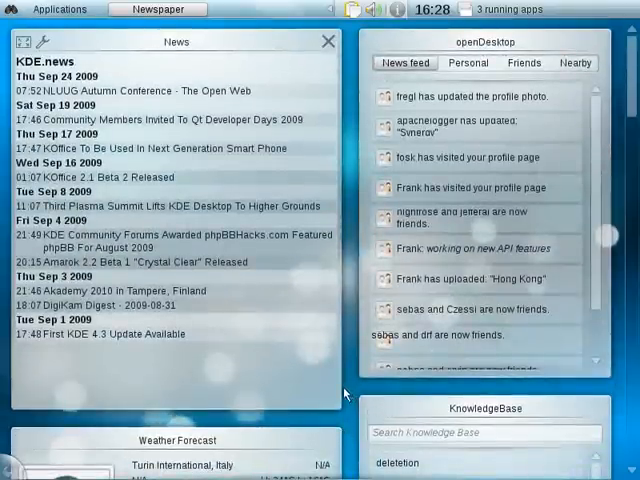
mouse_move(350, 390)
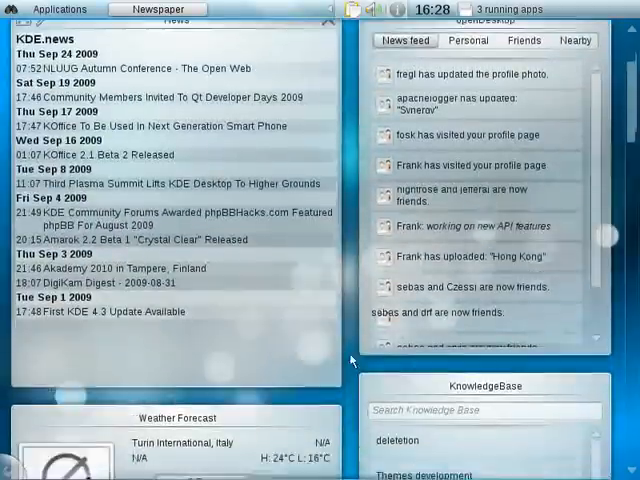
scroll(down, 3)
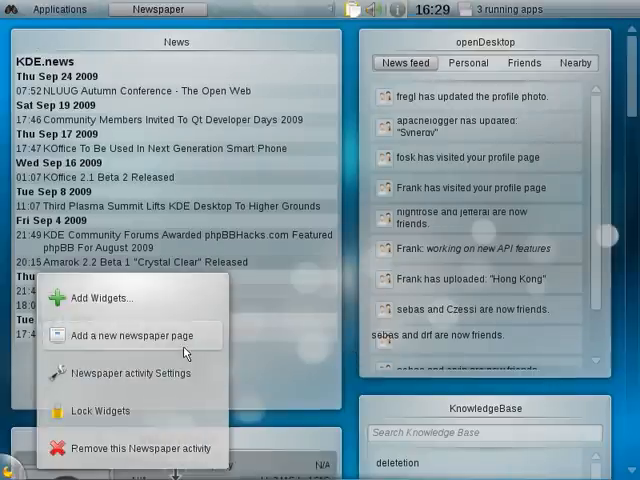
mouse_move(268, 288)
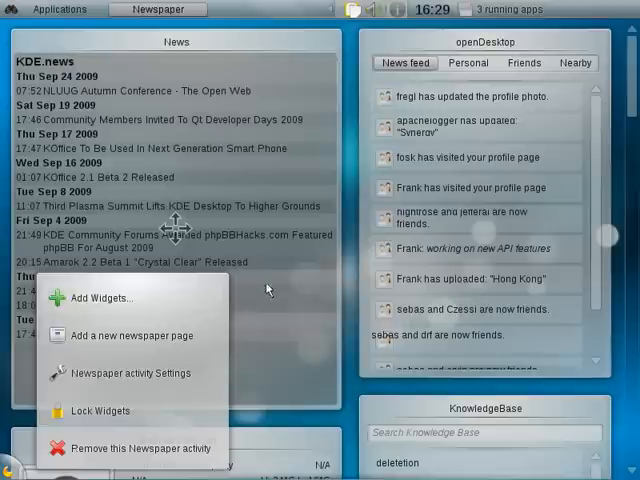
mouse_move(136, 336)
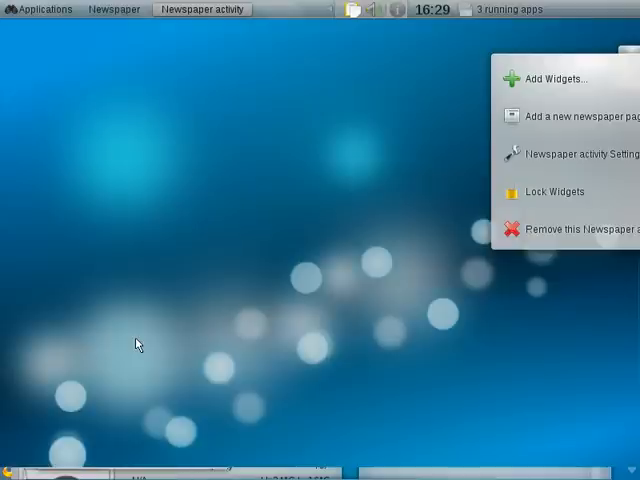
mouse_move(532, 228)
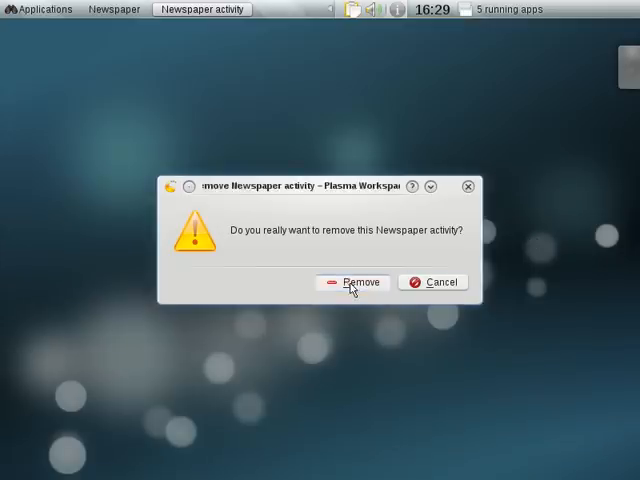
click(356, 280)
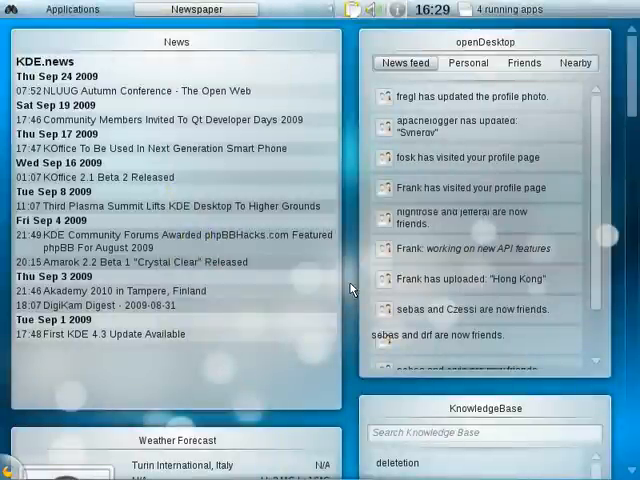